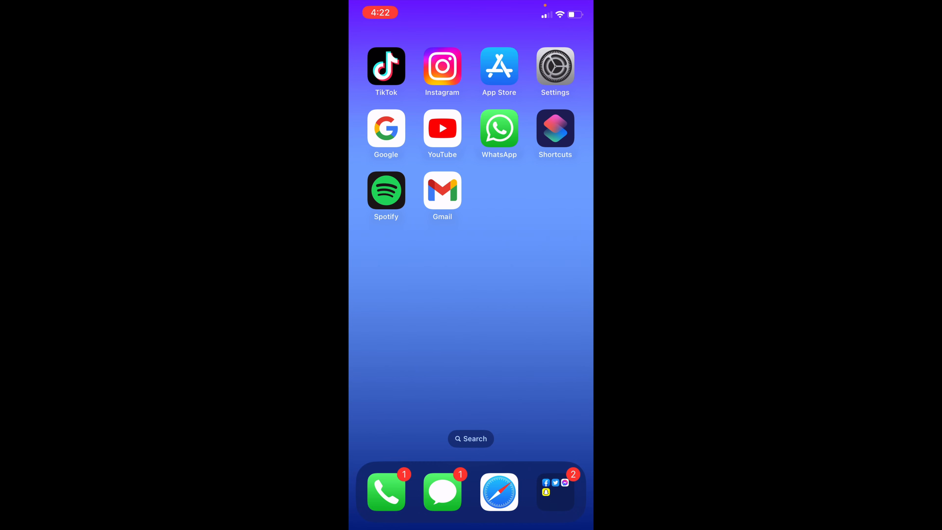
# Launch Spotify from the Home Screen
pyautogui.click(386, 191)
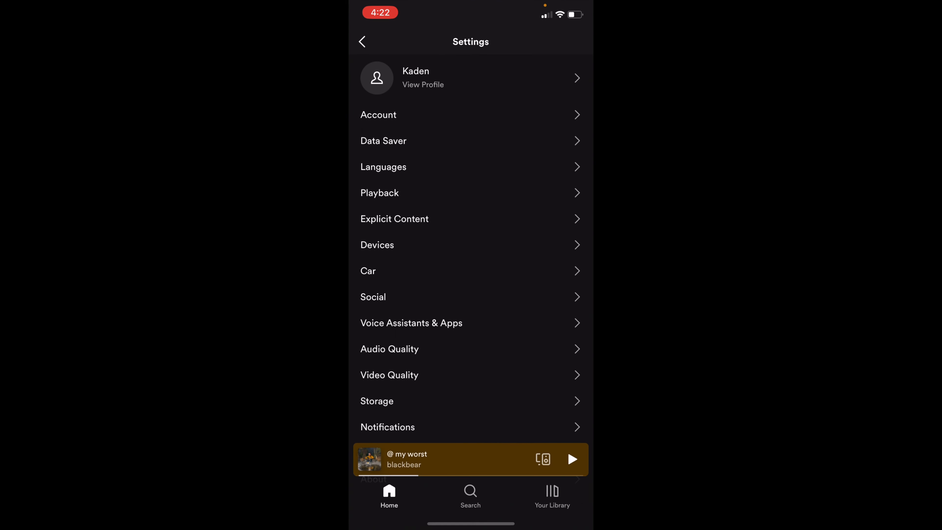
# Switch the Offline toggle on in Spotify's Playback settings
pyautogui.click(362, 41)
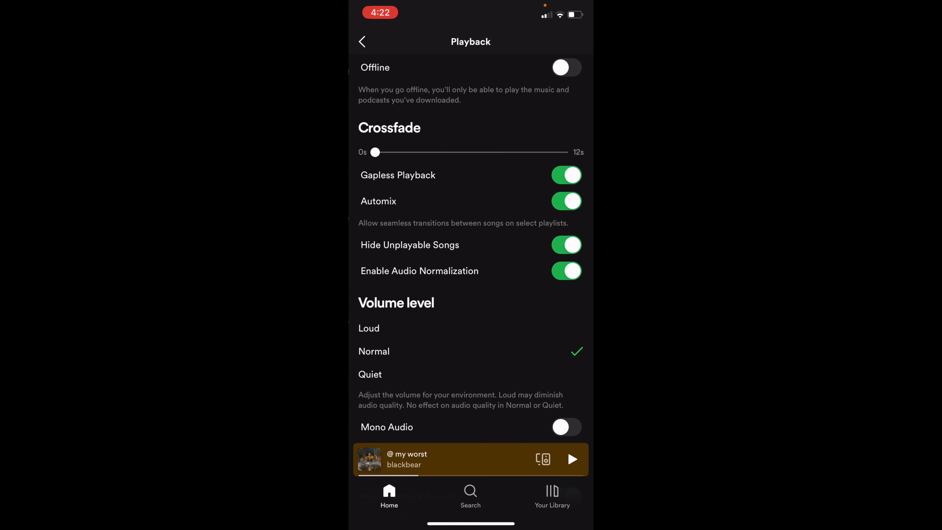
pyautogui.click(564, 68)
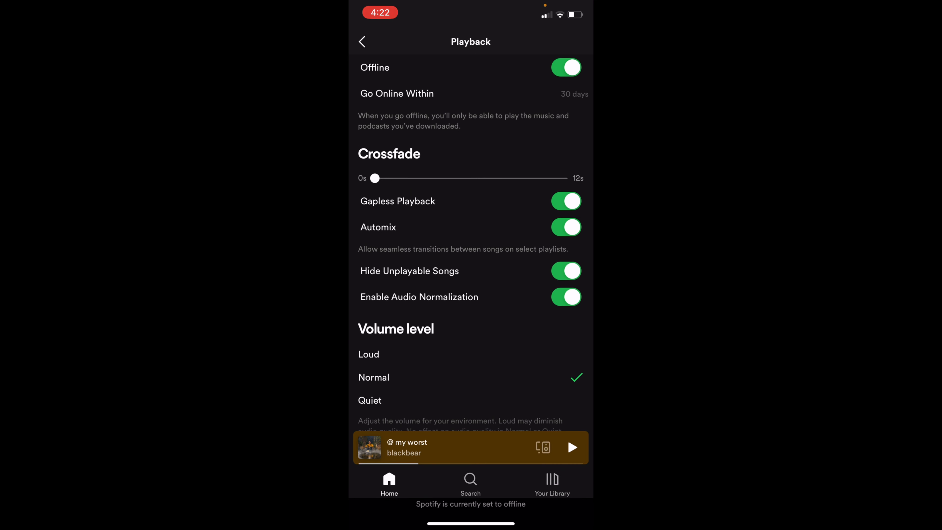
pyautogui.click(565, 67)
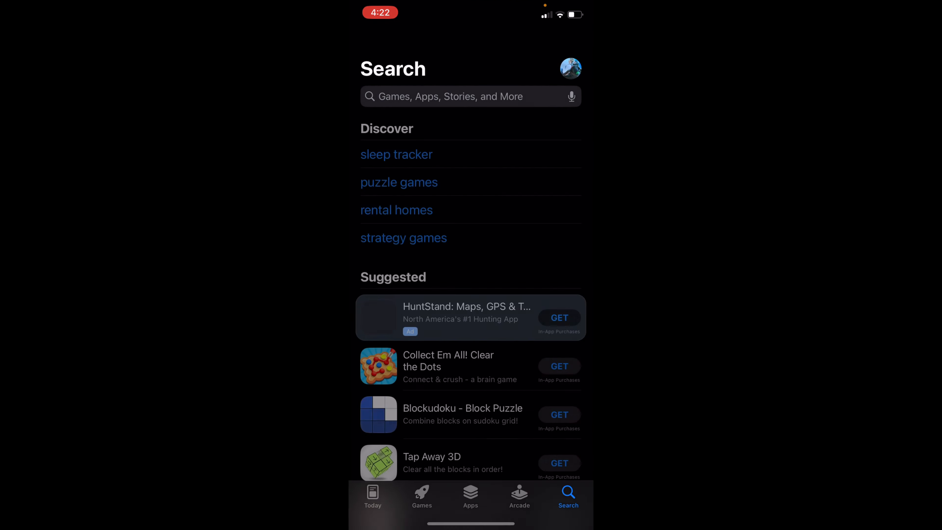
# Search the App Store for 'spotify' and check its listing for an update
pyautogui.write('spi')
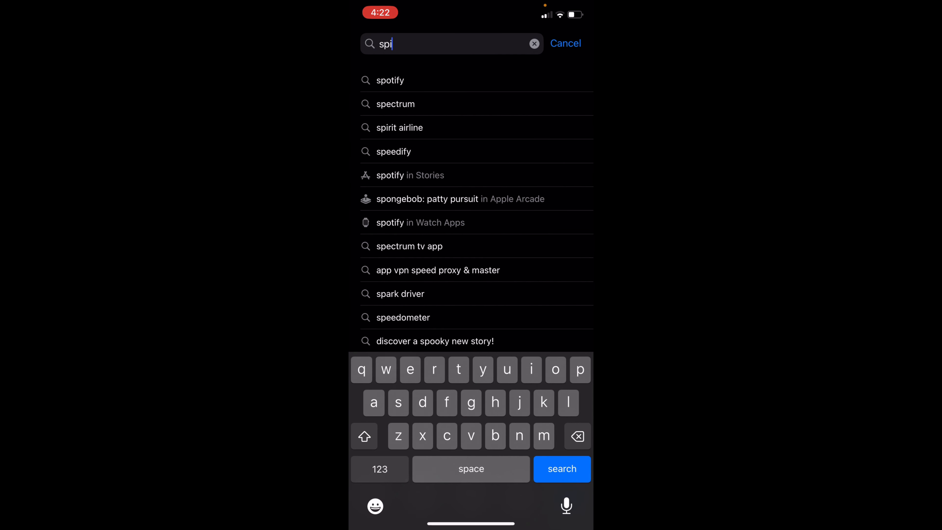
pyautogui.press('backspace')
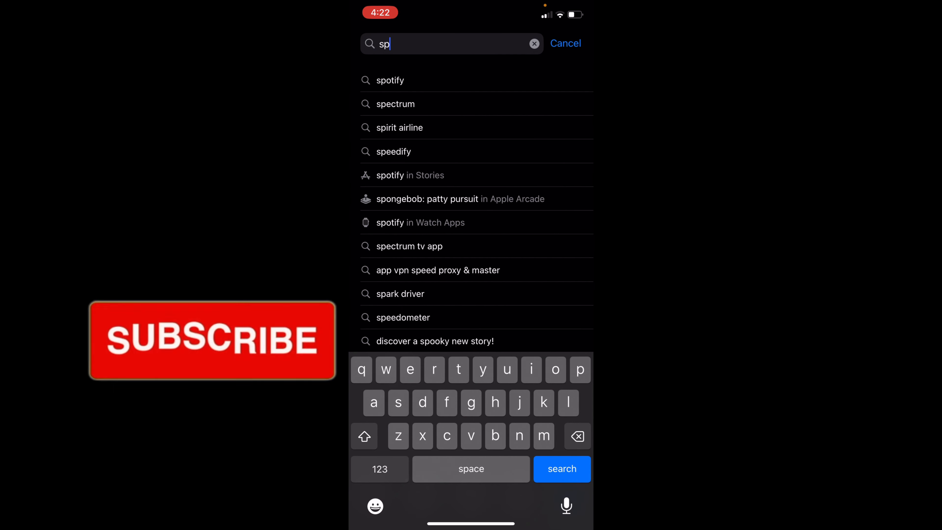
pyautogui.click(390, 80)
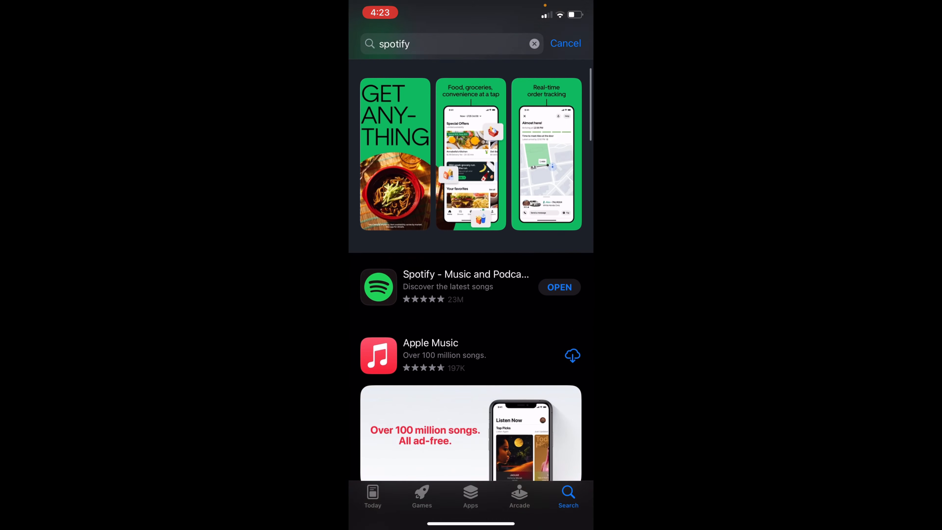
pyautogui.scroll(-3)
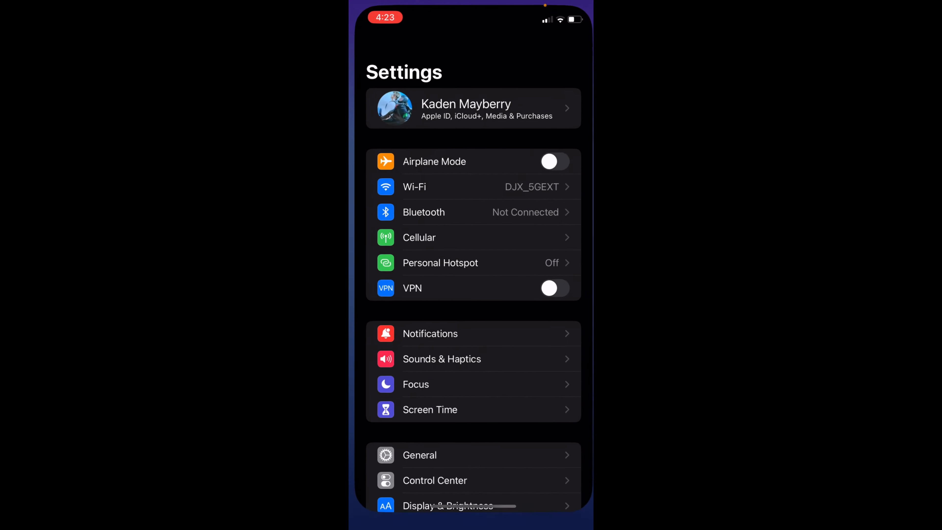
# Go to the General section of iPhone Settings
pyautogui.click(419, 454)
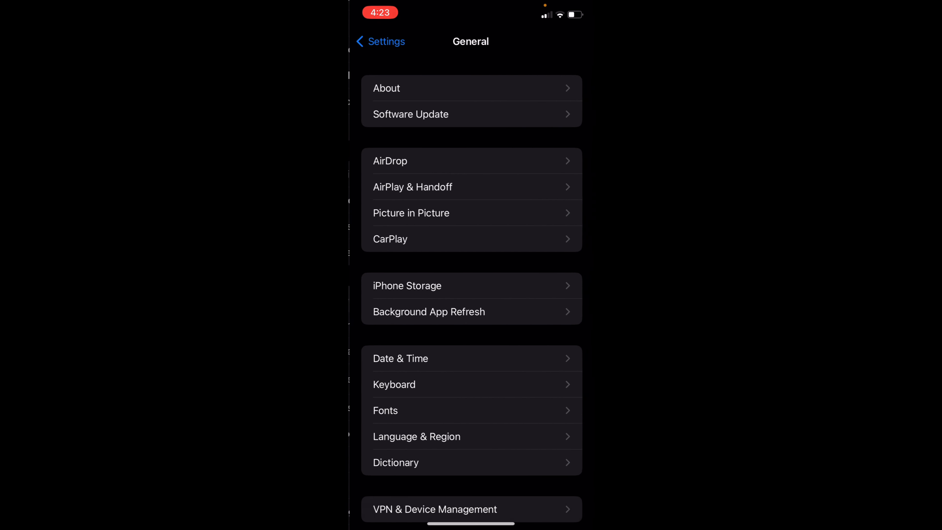